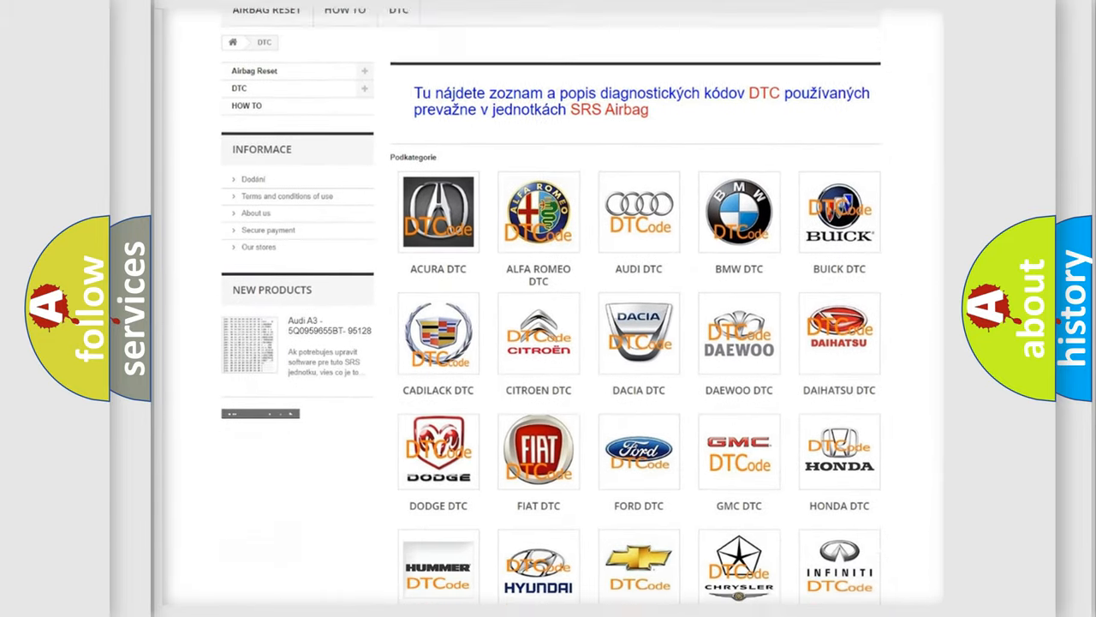
scroll("down", 3)
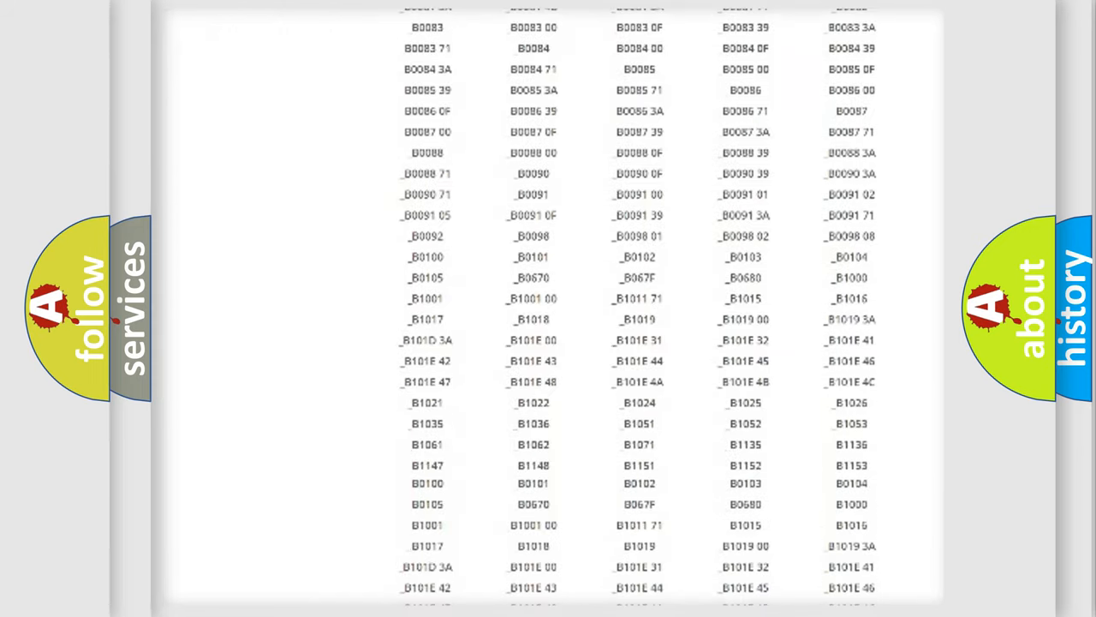
scroll("up", 3)
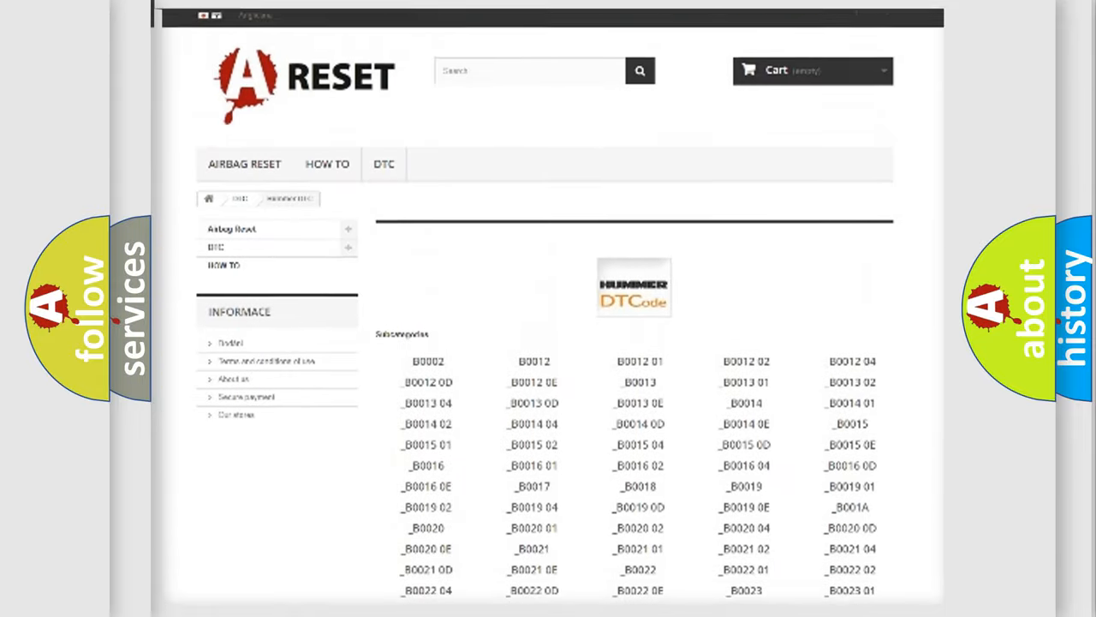